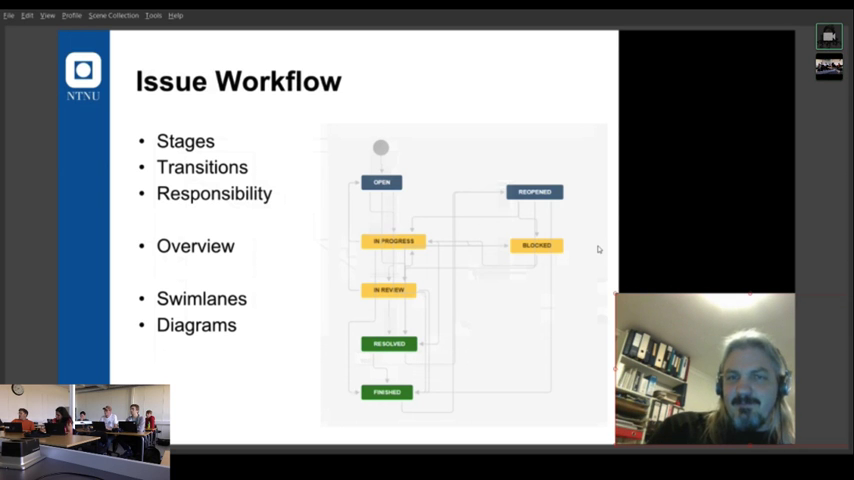
mouse_move(404, 194)
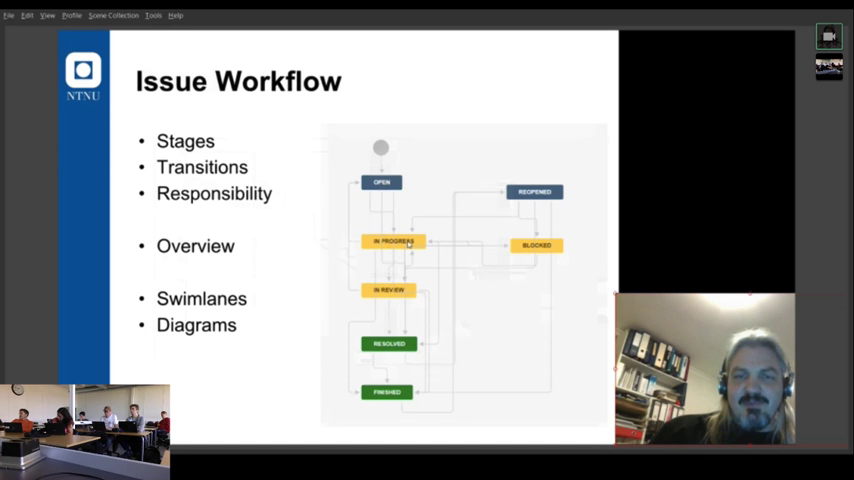
mouse_move(522, 256)
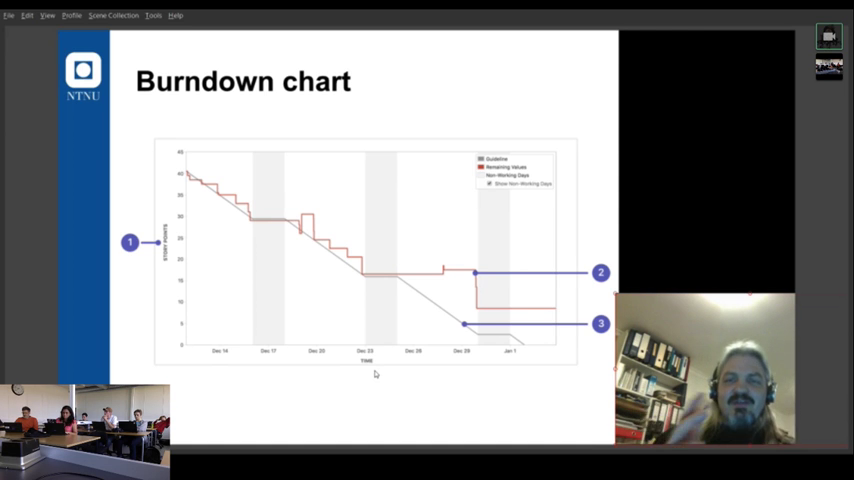
key(Right)
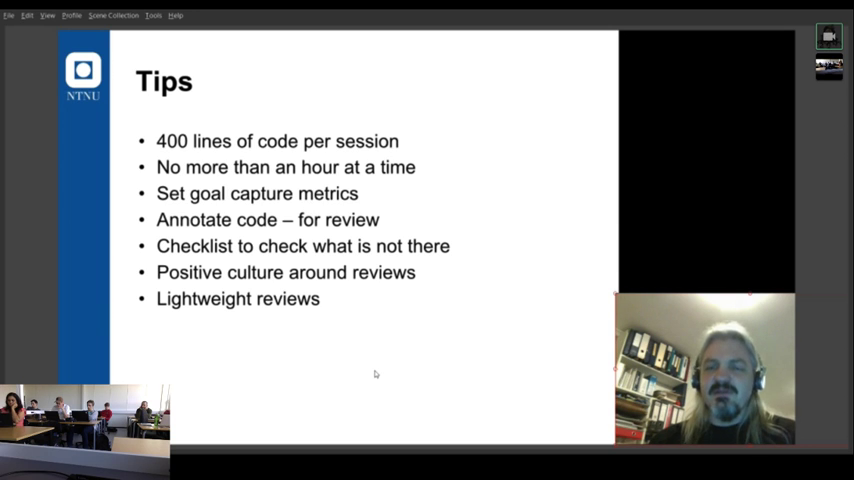
key(Right)
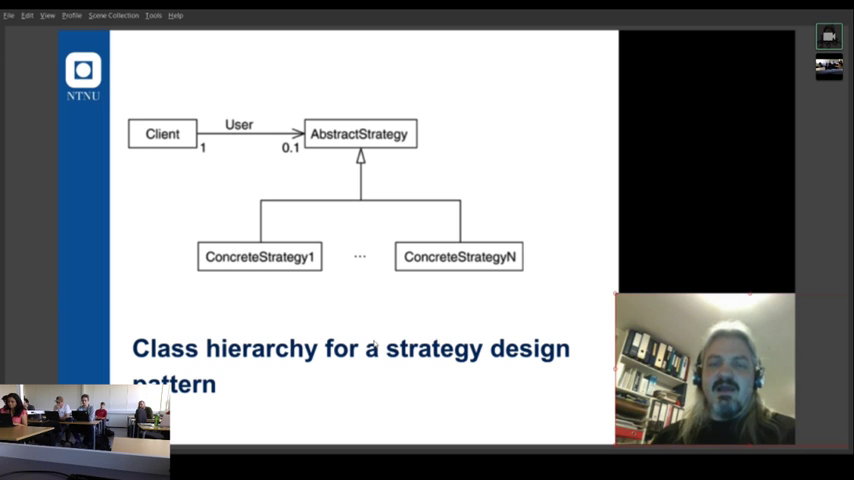
Advance the shared slideshow to the Composite pattern slide
key(Right)
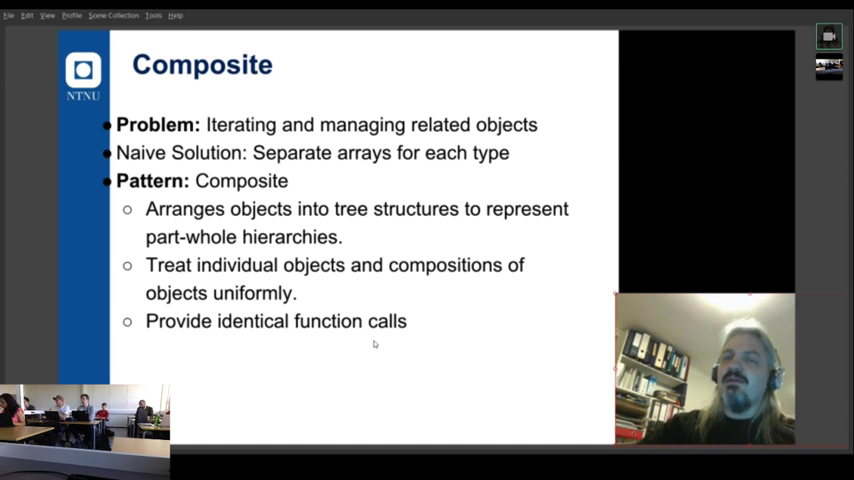
Advance the shared slideshow to the 'Following a pattern' slide with its good and bad points
key(Right)
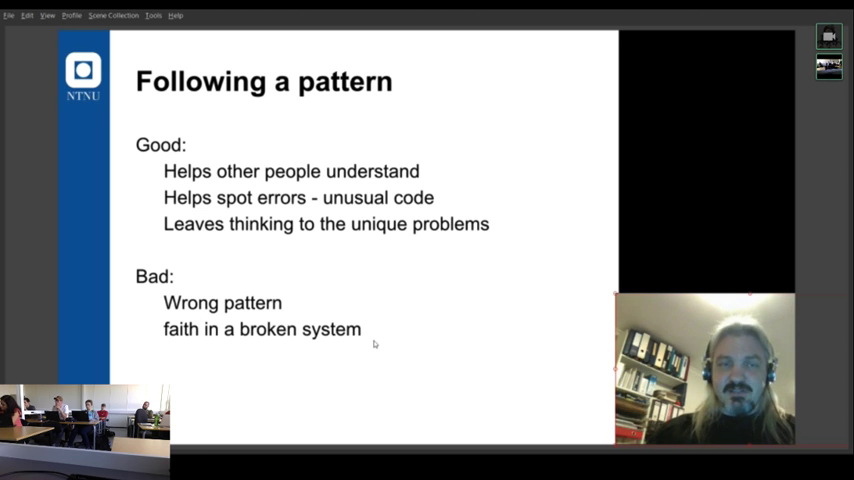
mouse_move(324, 288)
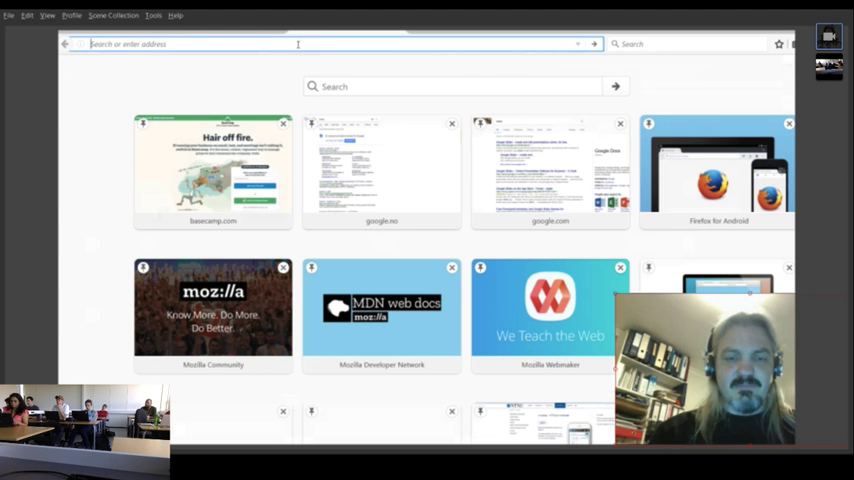
Enter the dev server address 'dev.im' in the address bar to load its 'Hei' home page
text(dev)
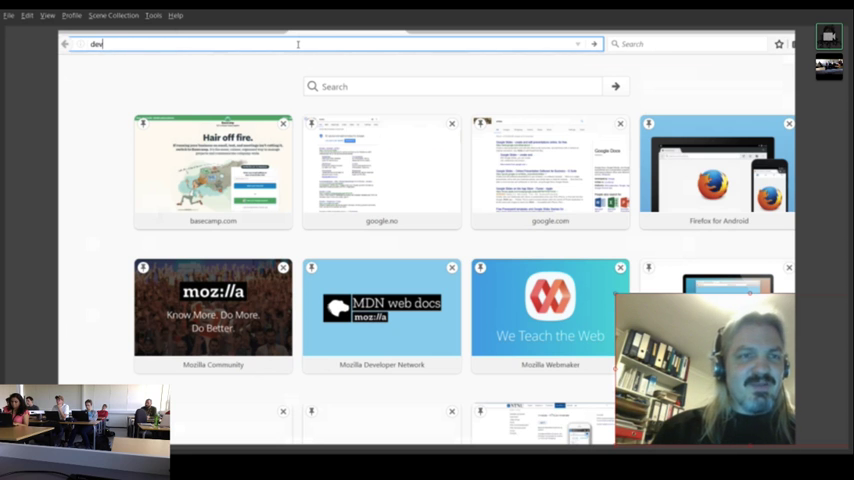
key(BackSpace)
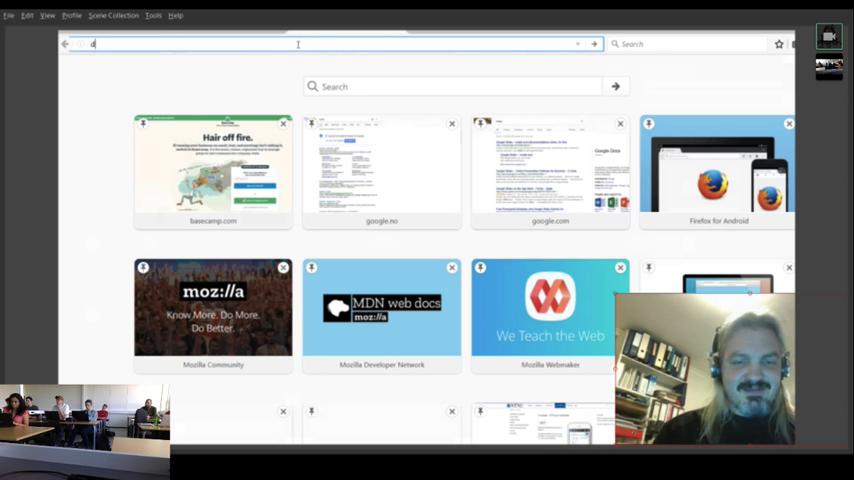
text(ev.imt.hig.no)
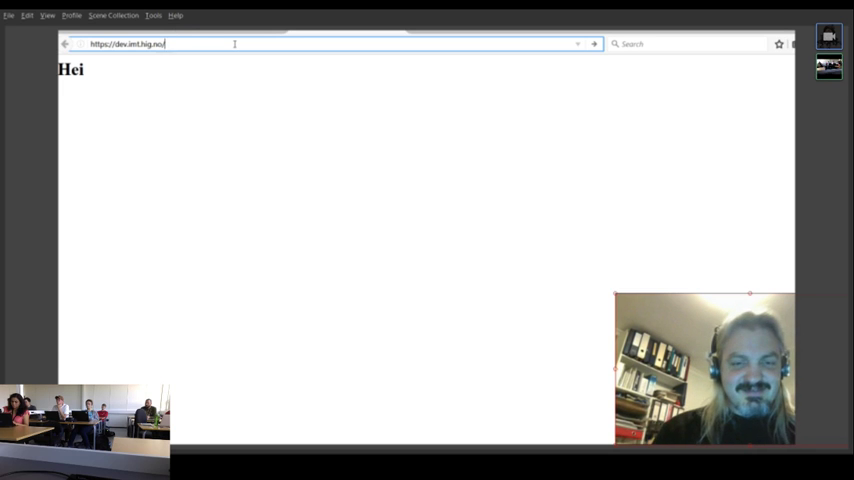
Load the '/tracker' Jira System Dashboard and follow the Log In link from the left navigation
text(/tracker/secure/Dashboard.jspa)
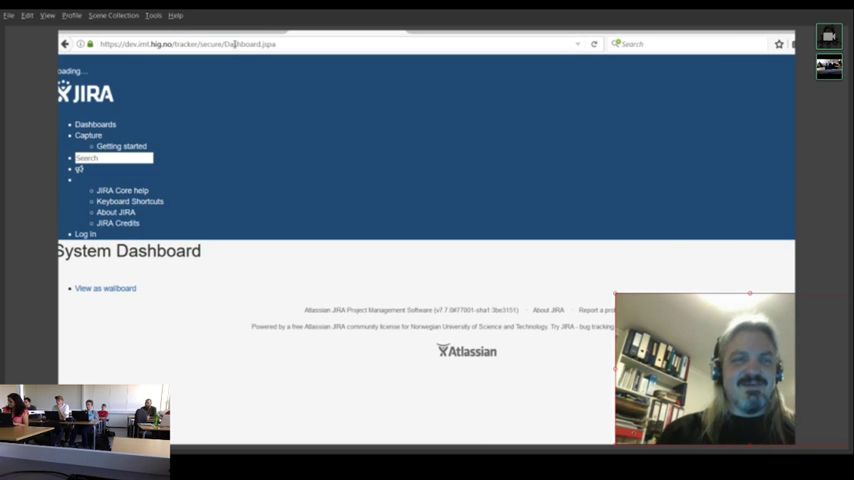
mouse_move(260, 84)
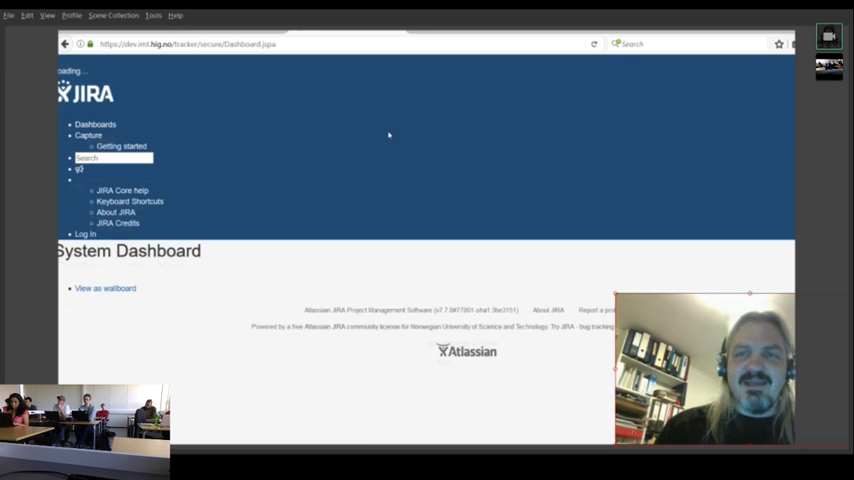
click(112, 158)
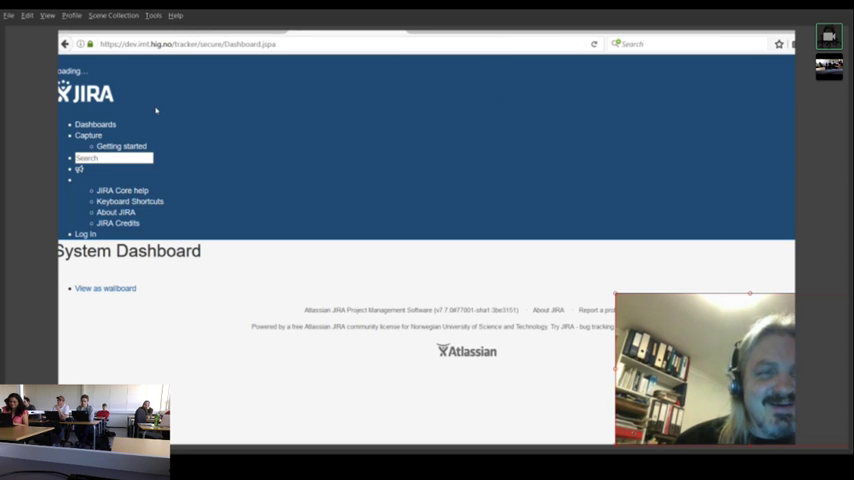
click(84, 232)
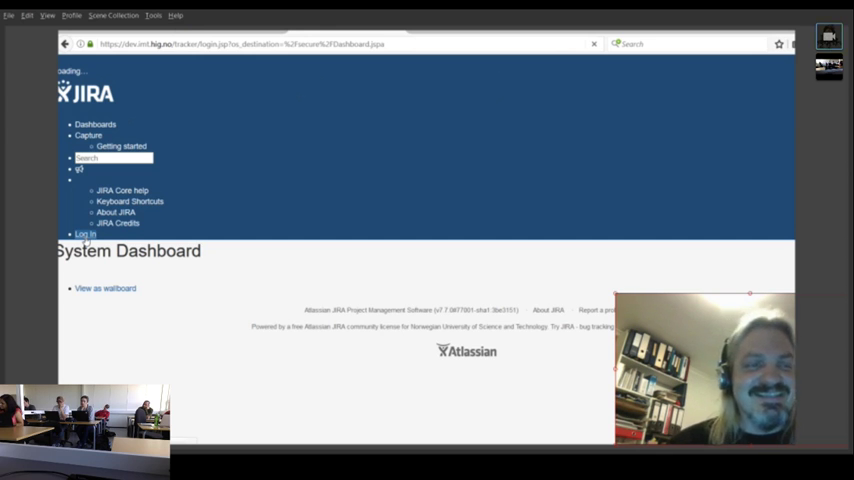
Sign in with username 'simadin@' and a password; Jira rejects the credentials
click(84, 232)
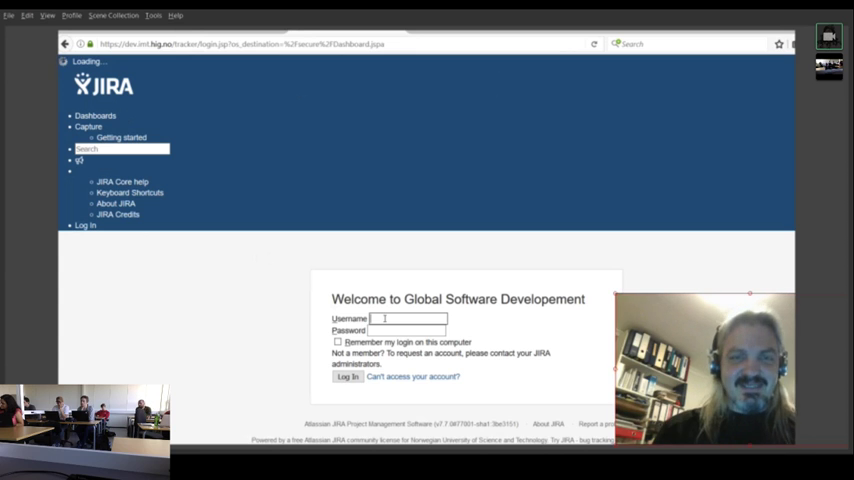
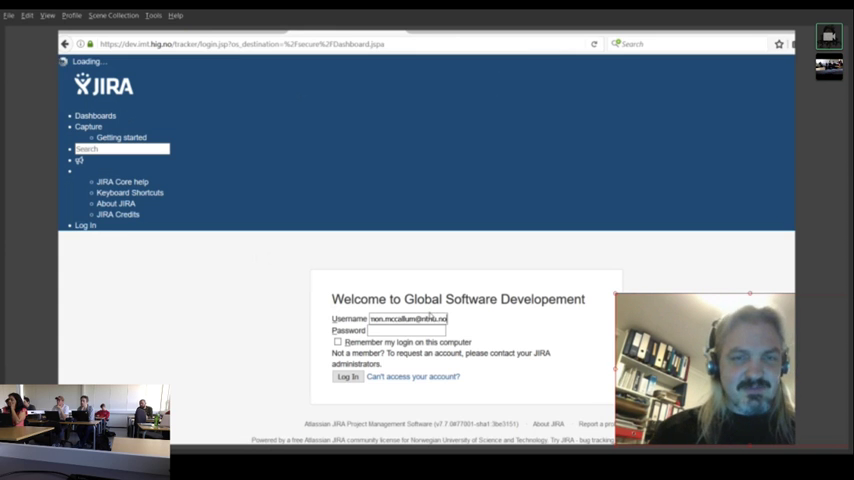
click(408, 330)
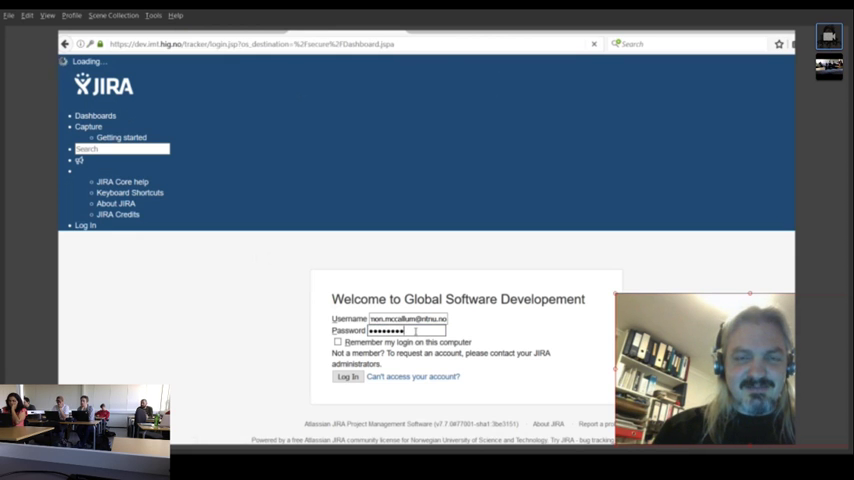
click(348, 376)
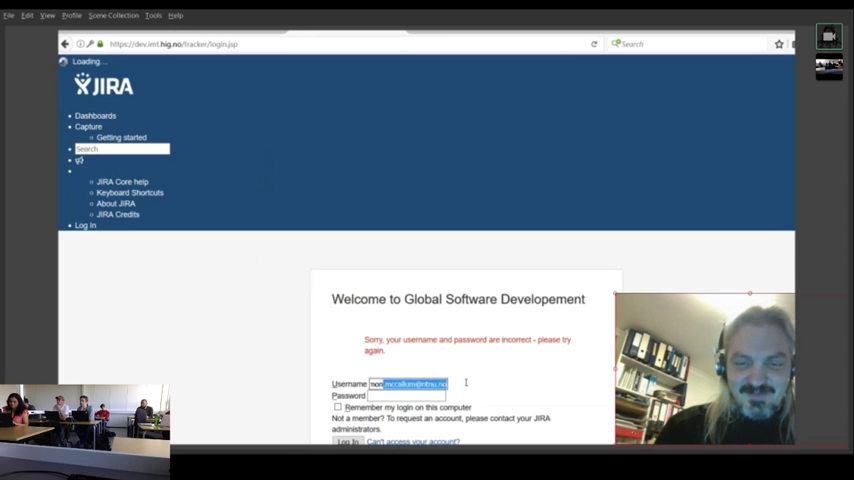
text(simonm)
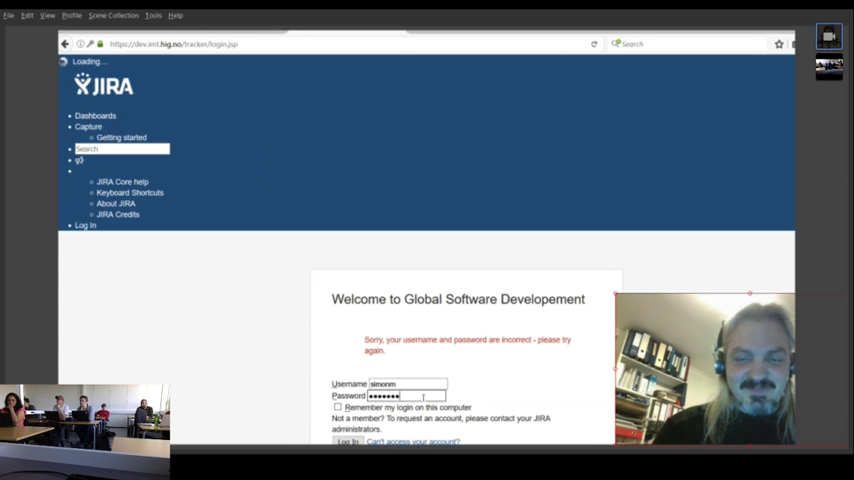
click(346, 442)
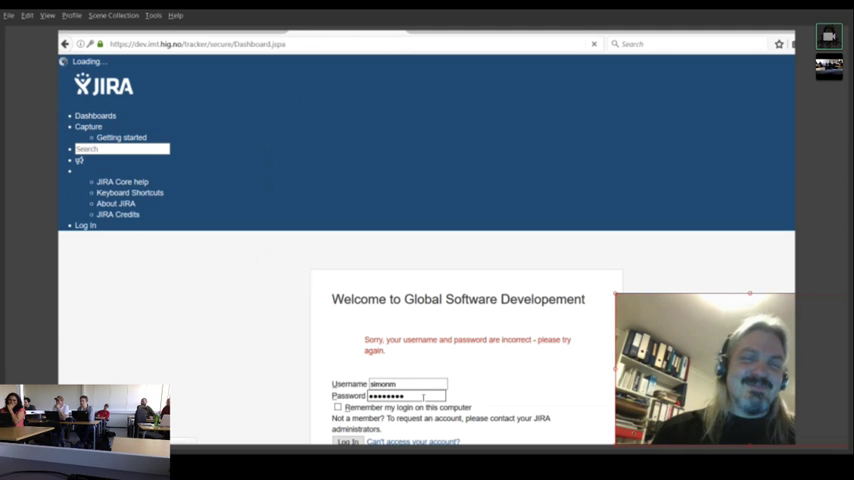
mouse_move(270, 148)
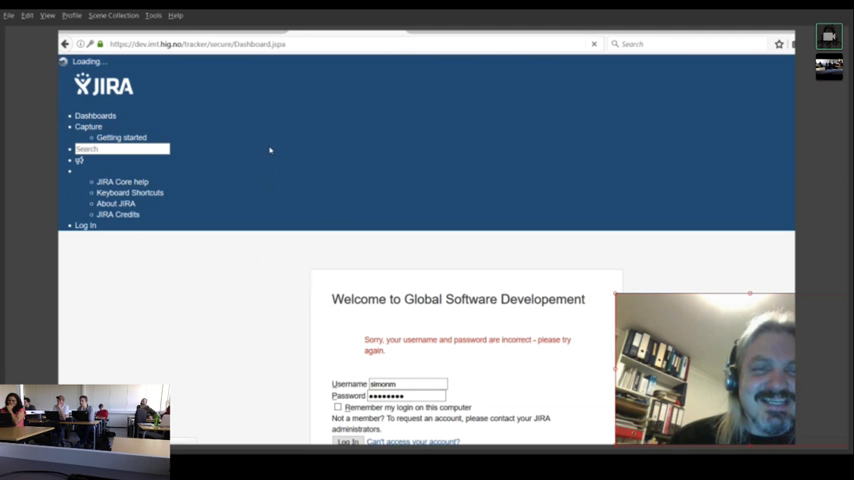
mouse_move(364, 284)
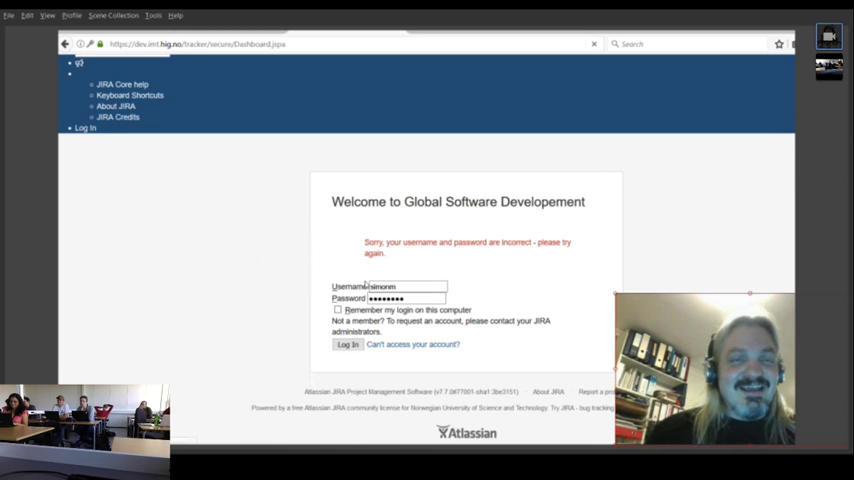
click(348, 344)
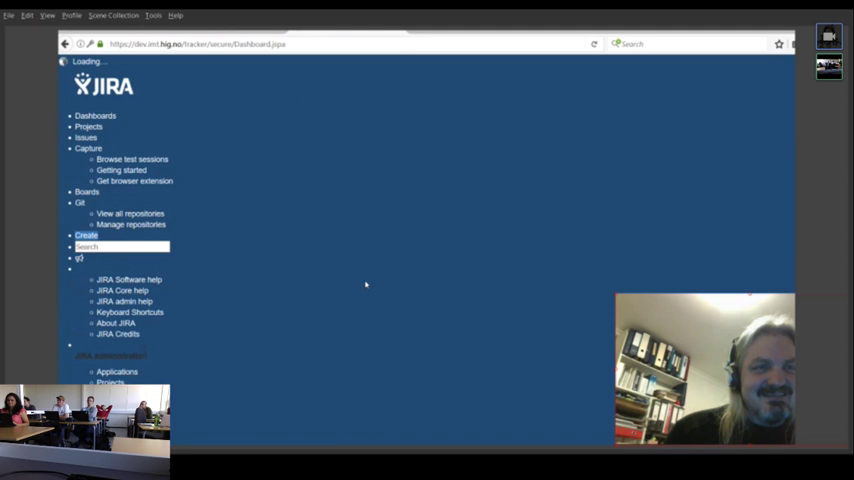
mouse_move(768, 104)
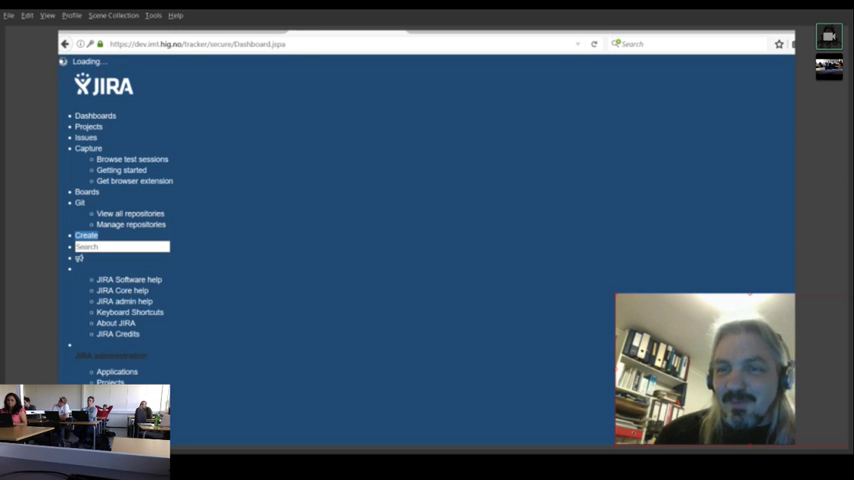
mouse_move(668, 148)
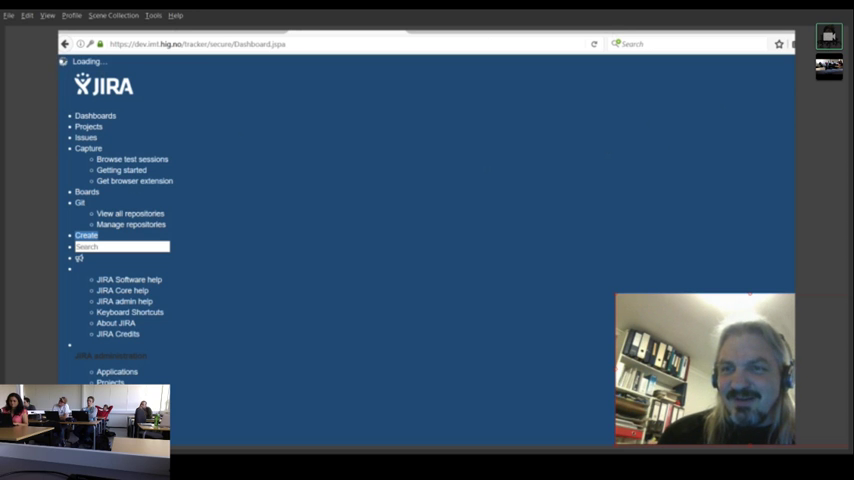
mouse_move(760, 140)
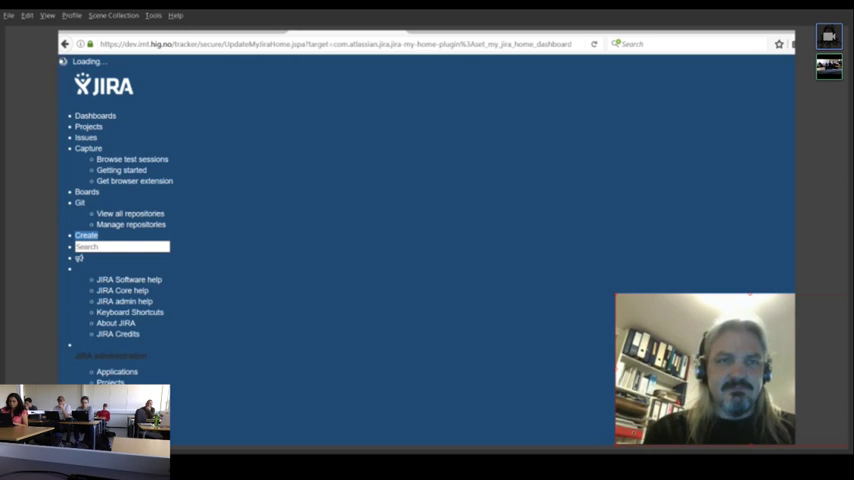
mouse_move(224, 100)
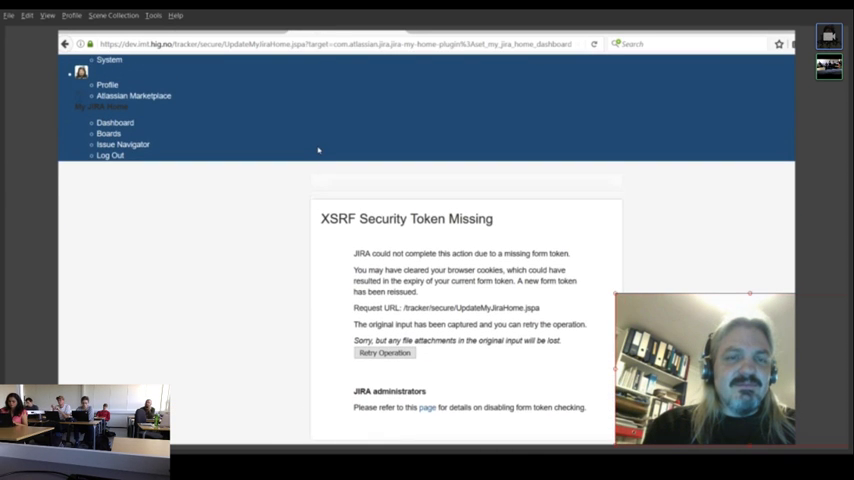
Retry the operation on the XSRF Security Token Missing page so the System Dashboard loads
scroll(down, 3)
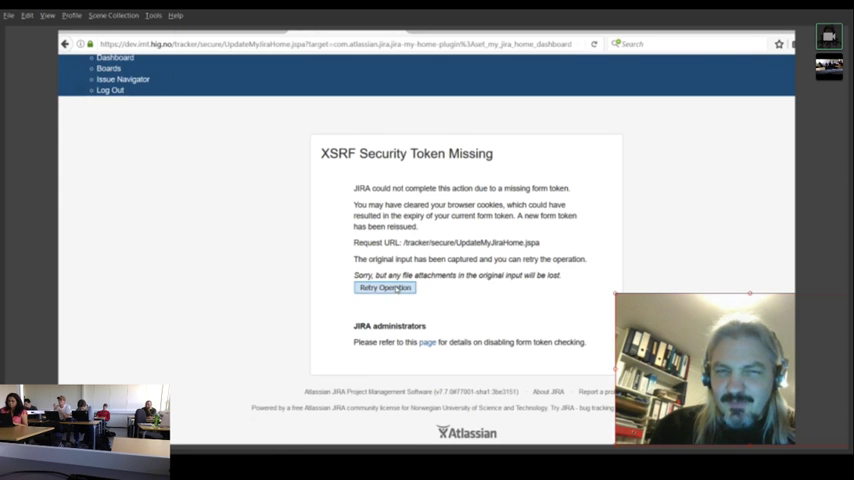
click(384, 288)
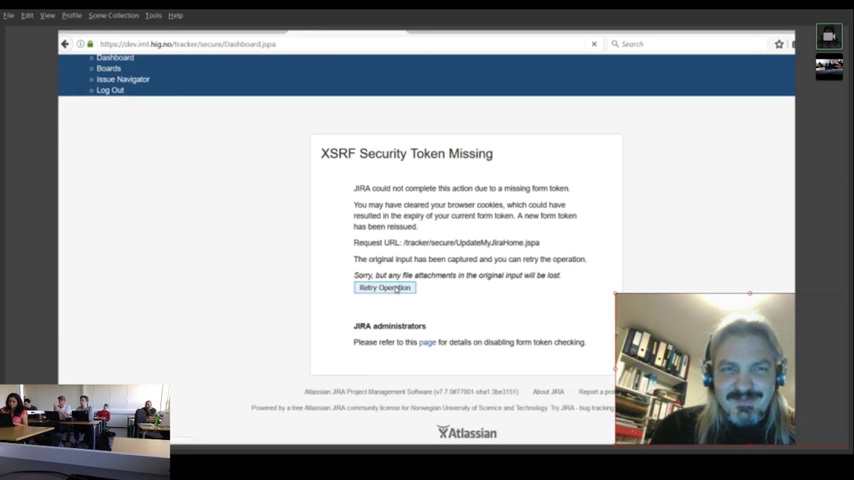
click(384, 288)
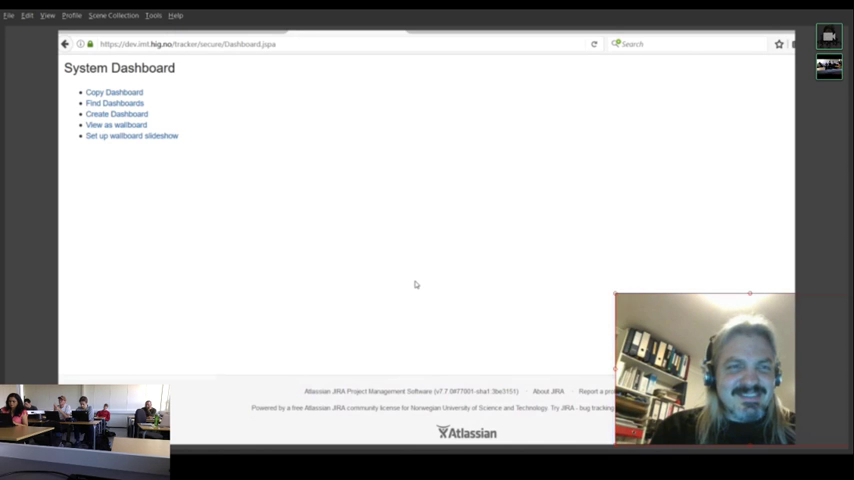